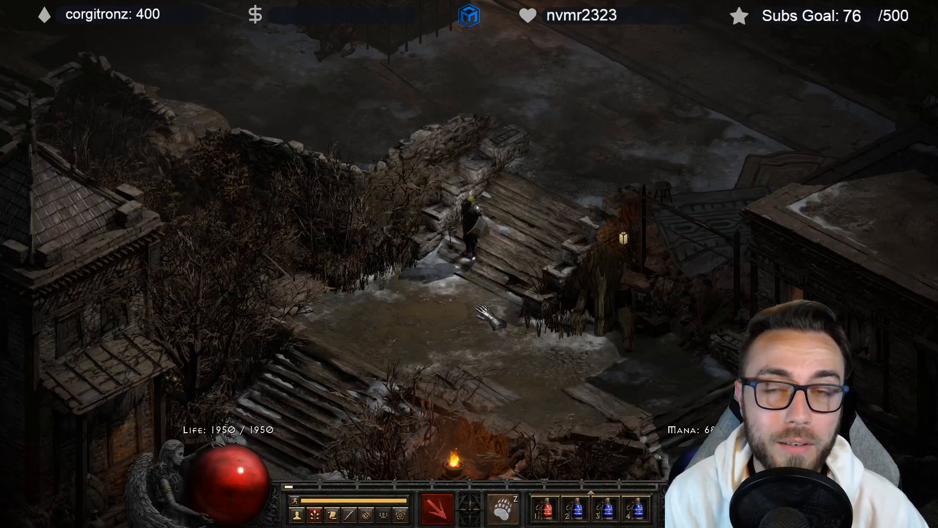
# Check Shock Wave's level 46 damage of 843-873 in the Shape Shifting skill tree
pyautogui.click(502, 497)
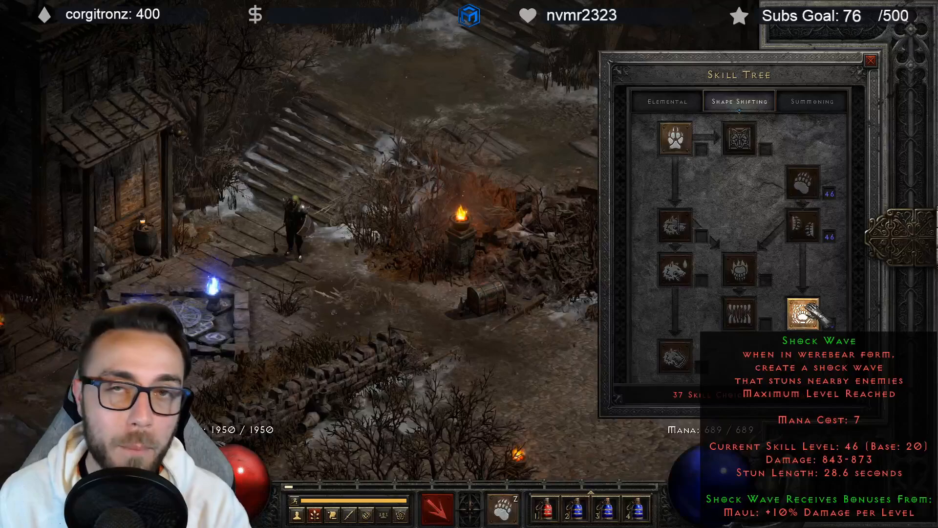
# Bring up Calculator over the D2Planner character page with 190 entered
pyautogui.click(870, 59)
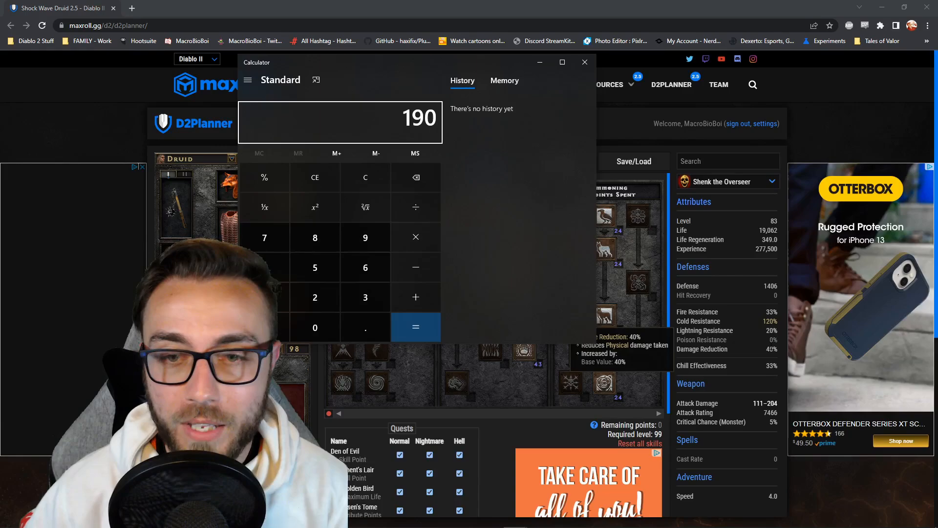
# Work out 19062 ÷ 0.6 = 31,770, then view Shock Wave's 3604–3742 damage breakdown in D2Planner Calculations
pyautogui.click(415, 328)
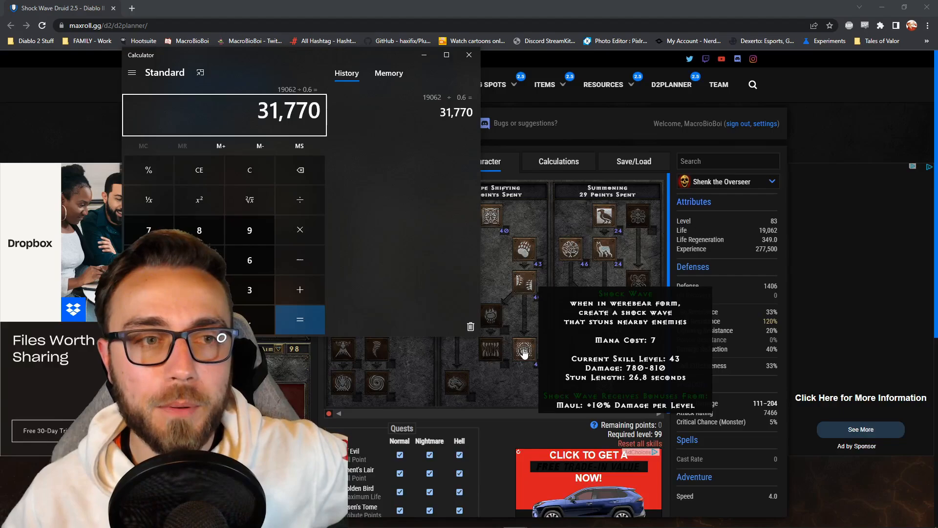
pyautogui.click(469, 55)
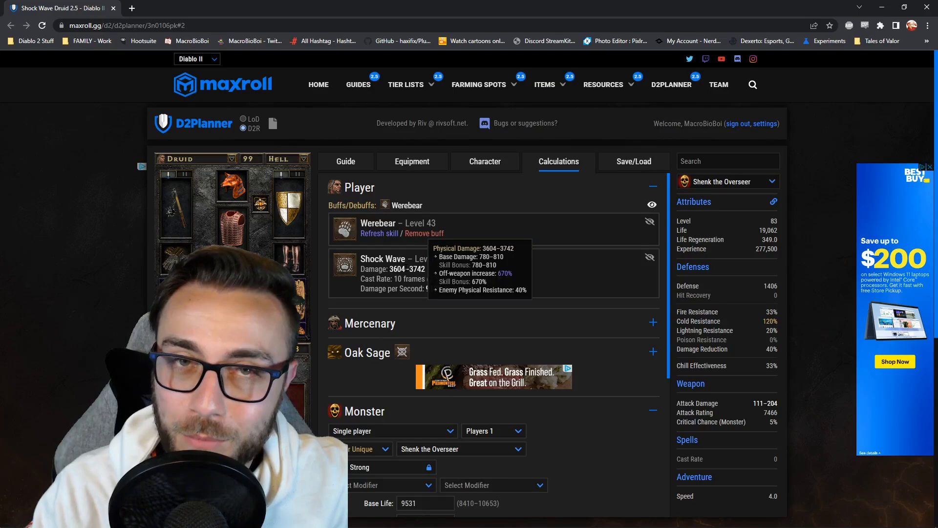
pyautogui.click(485, 161)
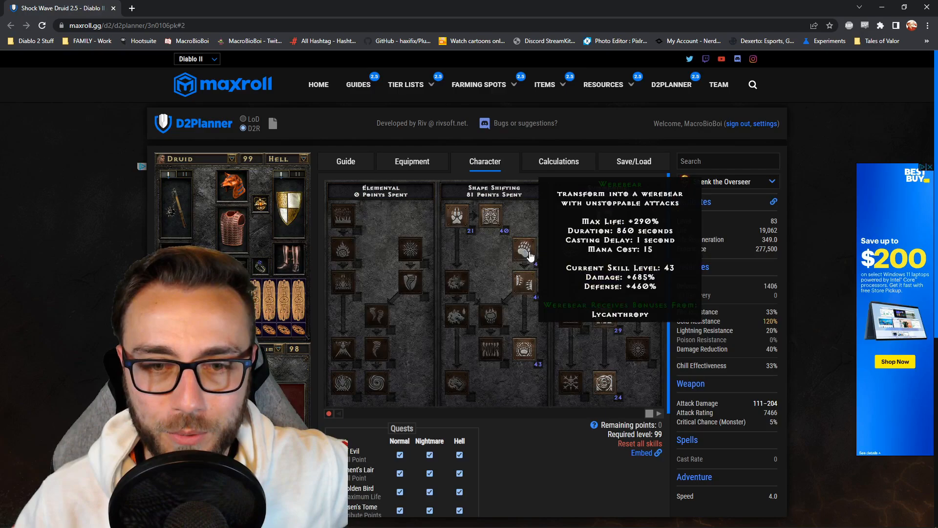
pyautogui.click(558, 161)
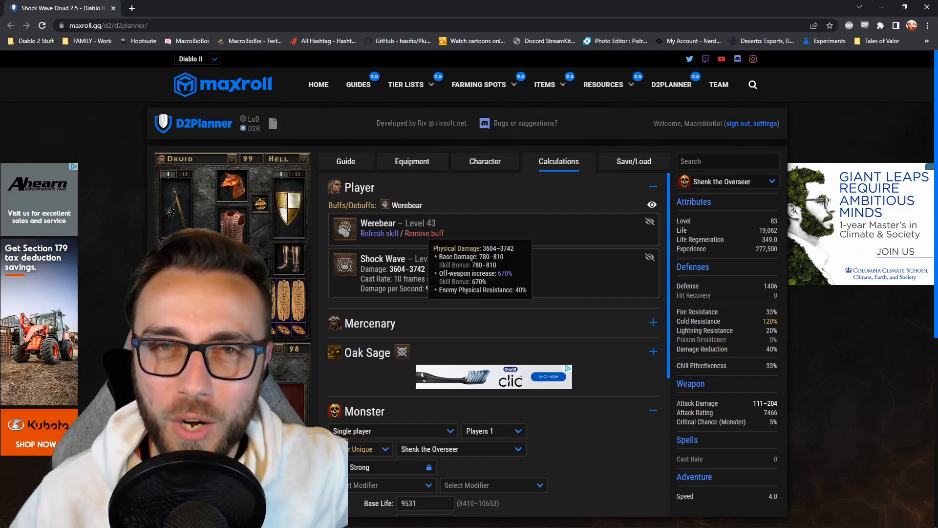
pyautogui.click(485, 162)
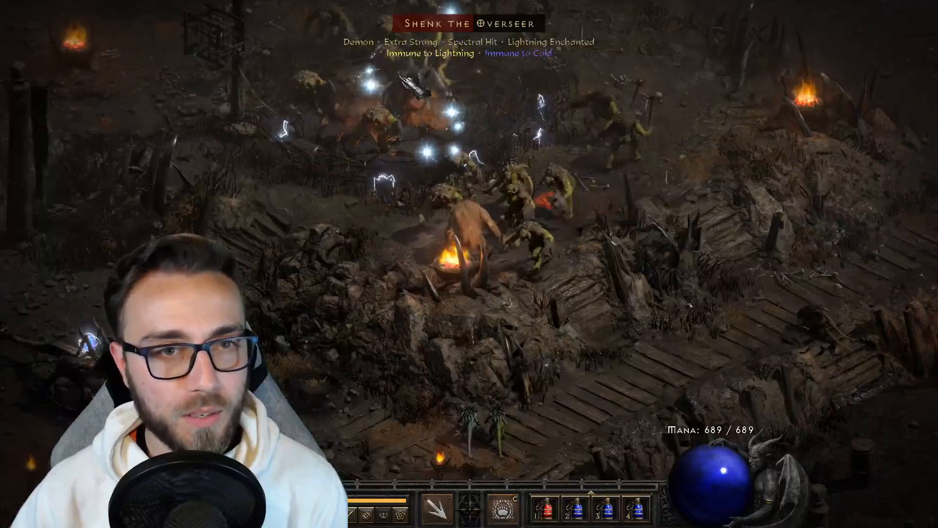
# Pause the game mid-encounter with Shenk the Overseer
pyautogui.press('Escape')
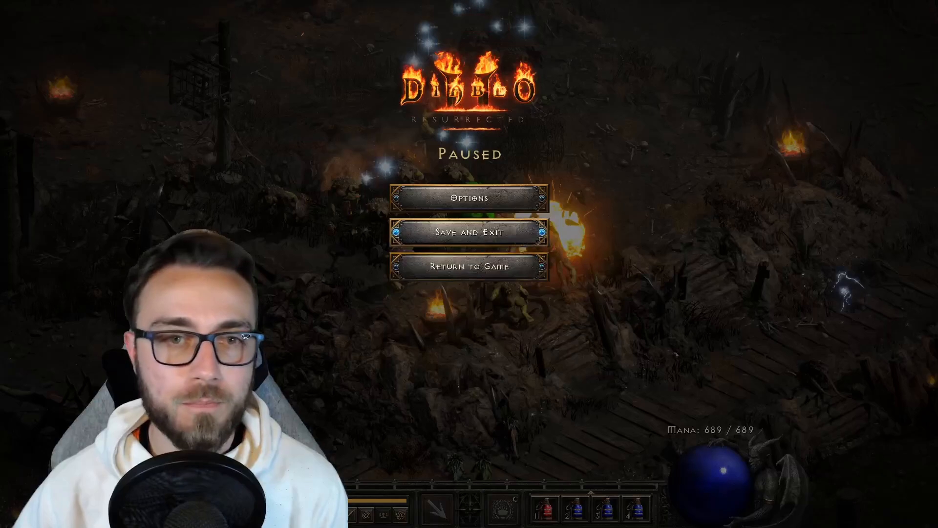
# Review Shock Wave's level 46 damage of 843–873 in the skill tree
pyautogui.click(468, 266)
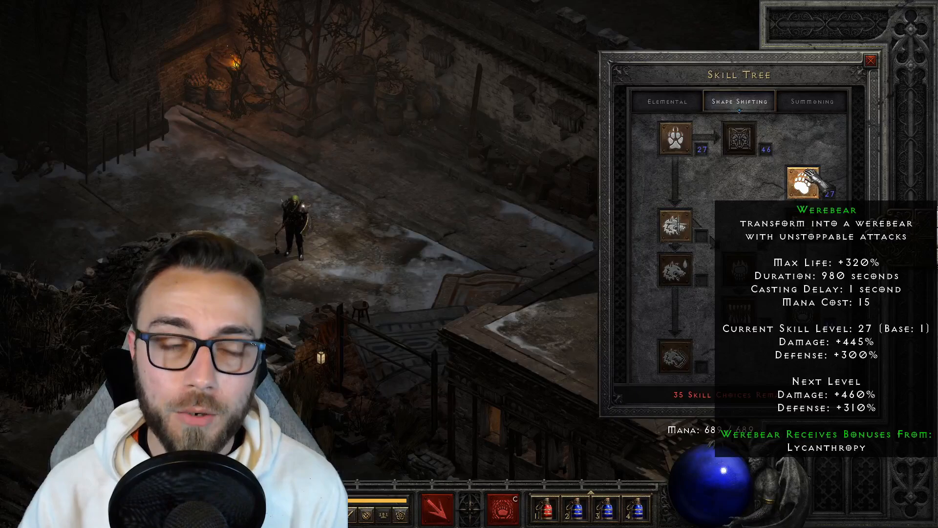
pyautogui.moveTo(801, 220)
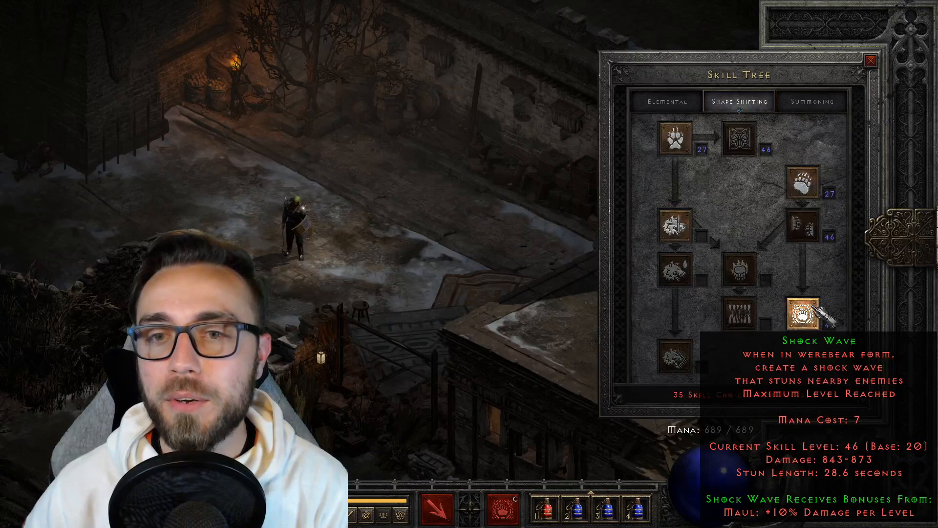
pyautogui.moveTo(805, 171)
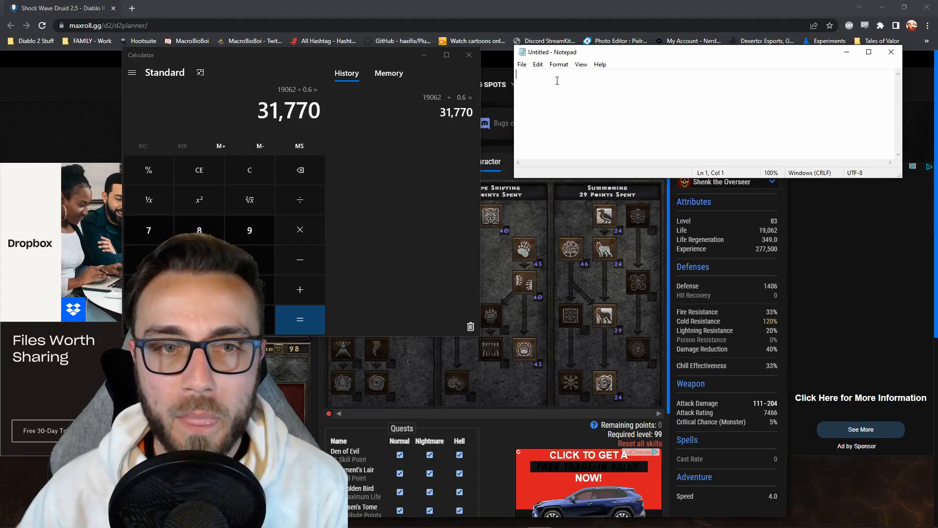
# Write 'Shockwave Damage (After Synergies) * 1 + (Shockwave Level - 1)*(15%)' on the first line
pyautogui.write('Sh')
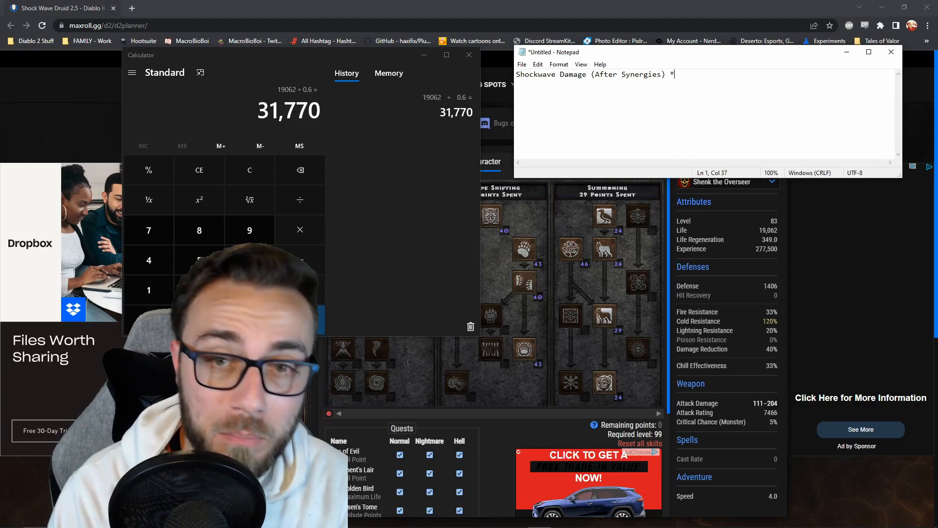
pyautogui.write('1')
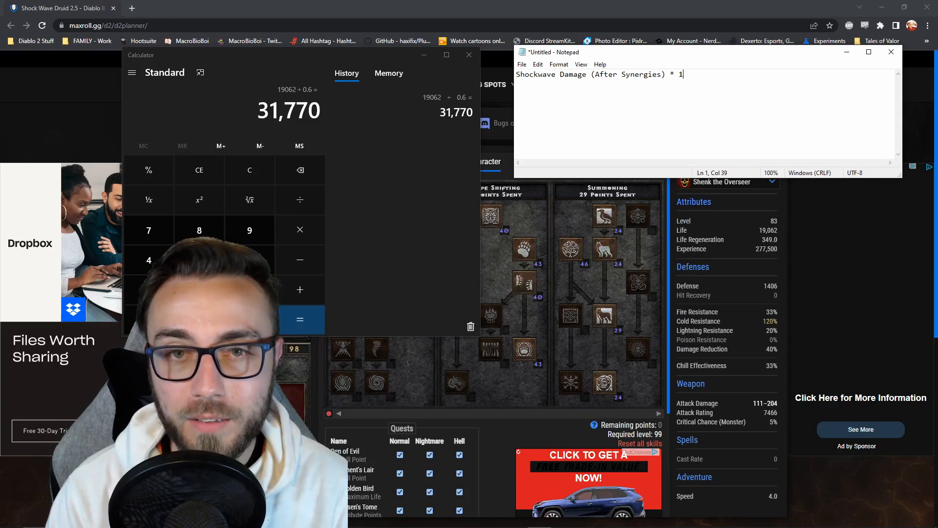
pyautogui.write('+ (Shockwave Level - 1)*(15T')
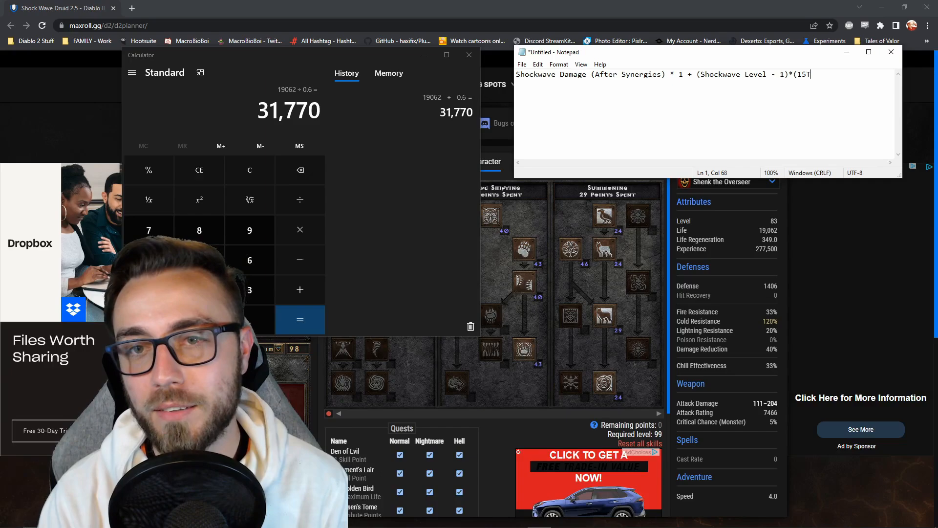
pyautogui.write('5%)')
pyautogui.write('858 * (1 + (')
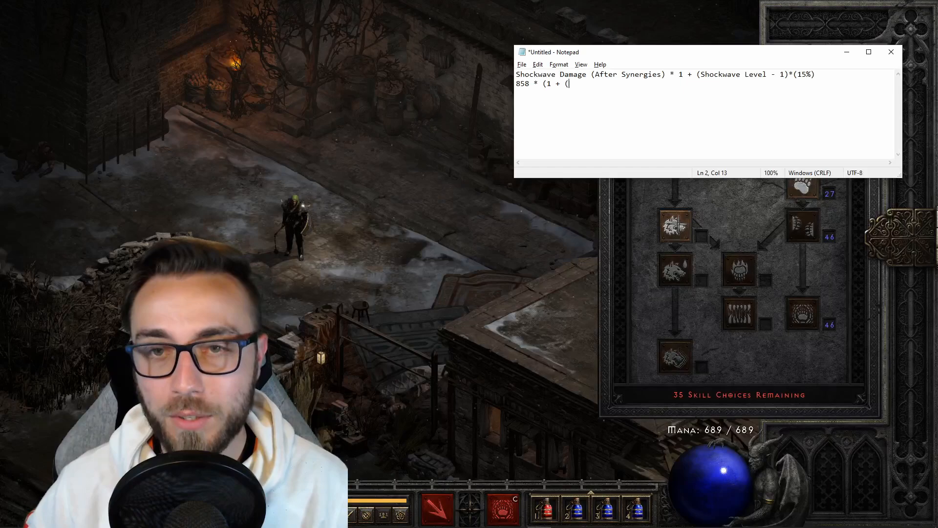
# Start the second line '858 * (1 + (45*15%)' applying the formula
pyautogui.write('45*15')
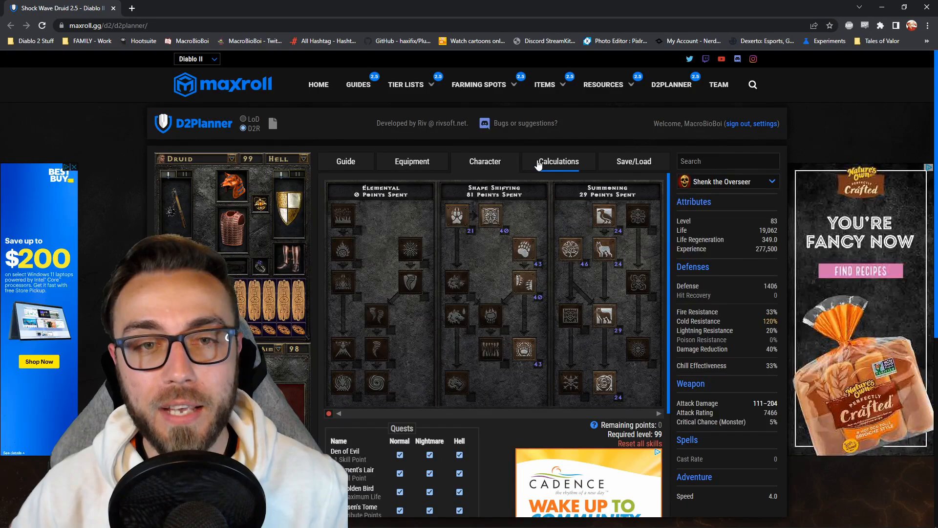
# Bring up the D2Planner Calculations tab showing the build's damage for comparison
pyautogui.click(558, 161)
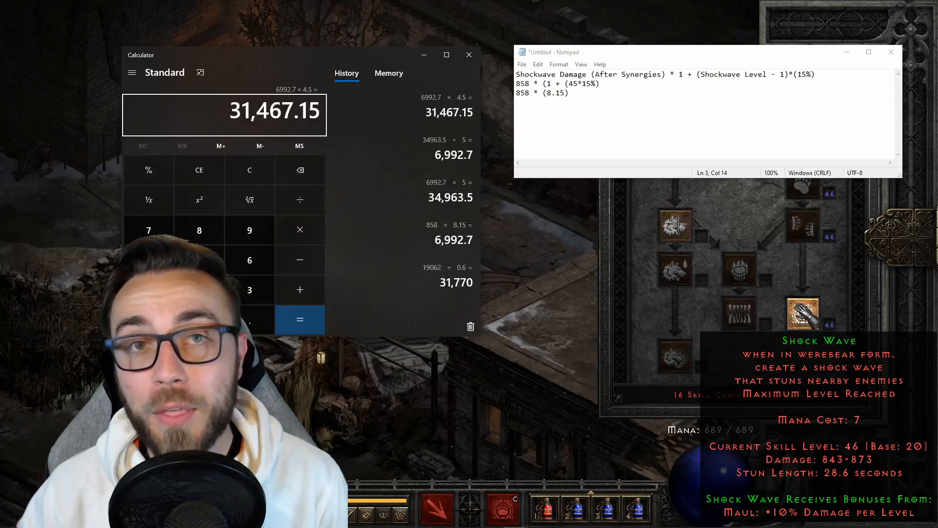
pyautogui.moveTo(803, 189)
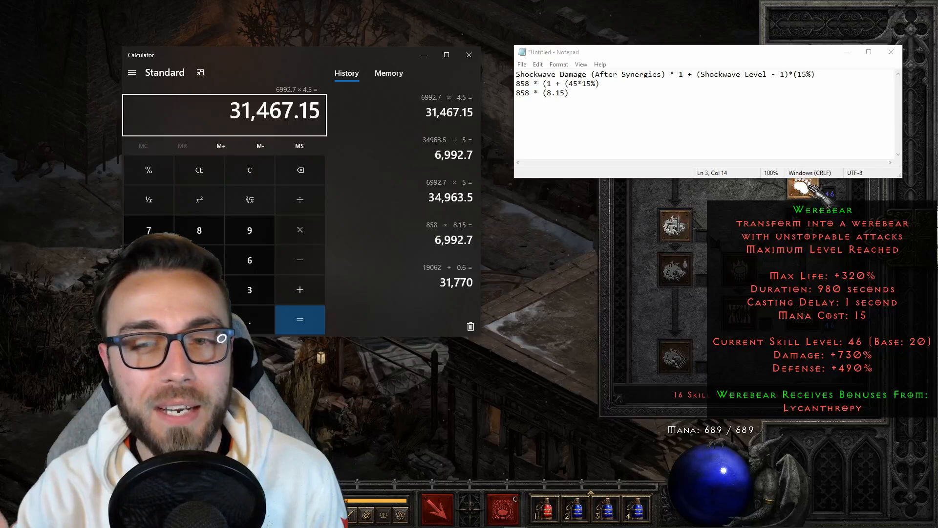
pyautogui.moveTo(803, 314)
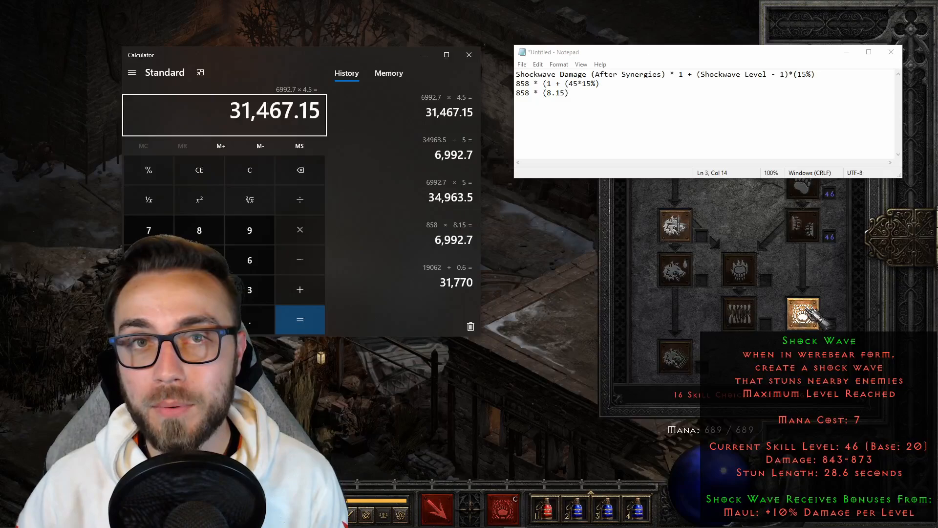